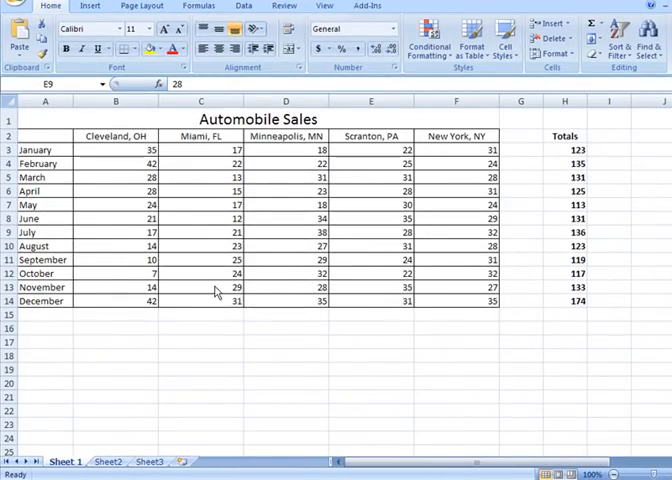
mouse_move(168, 333)
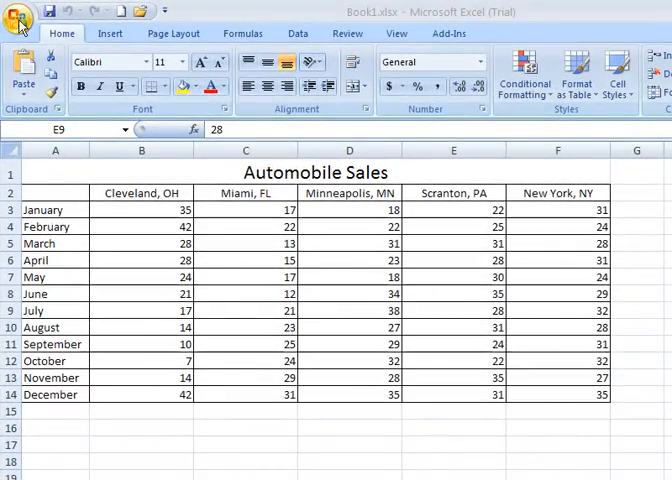
Step: Open Print Preview of the Automobile Sales sheet from the Office button's Print menu
left_click(19, 12)
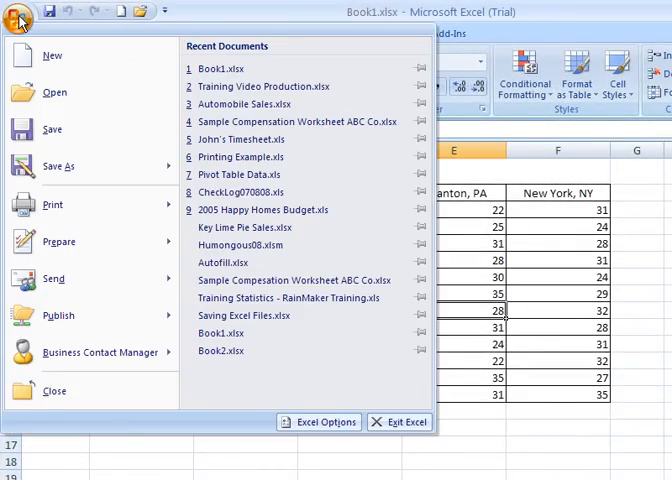
mouse_move(28, 40)
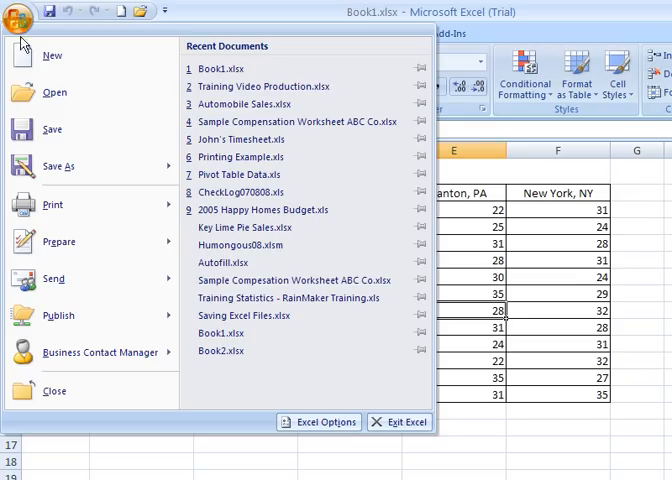
left_click(50, 205)
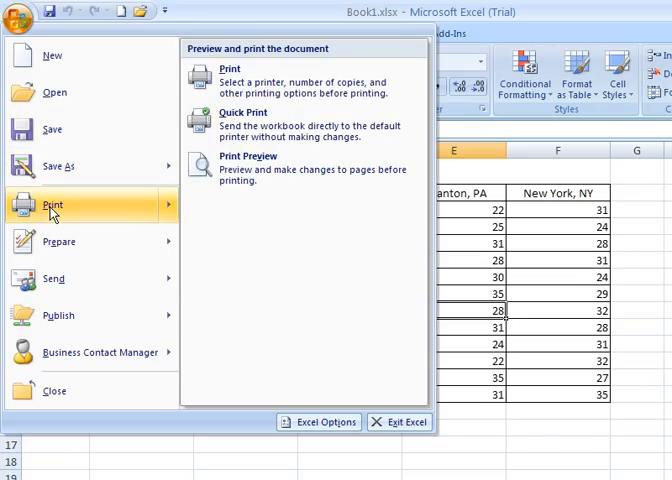
mouse_move(51, 205)
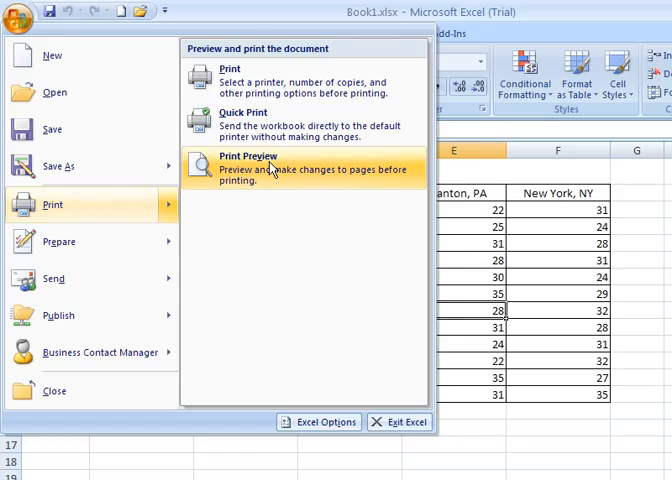
left_click(246, 156)
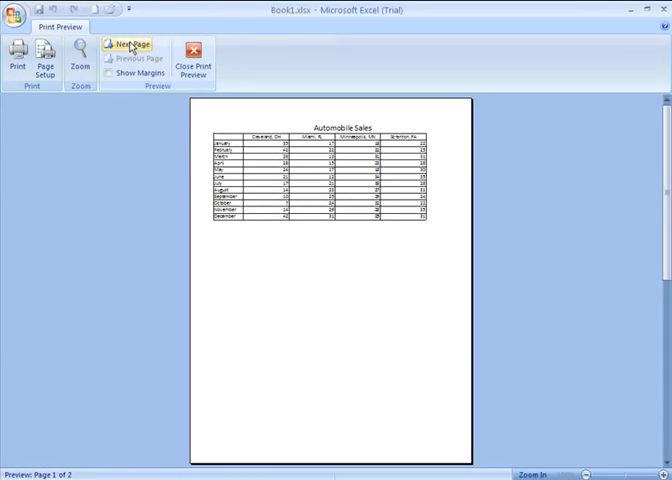
left_click(128, 44)
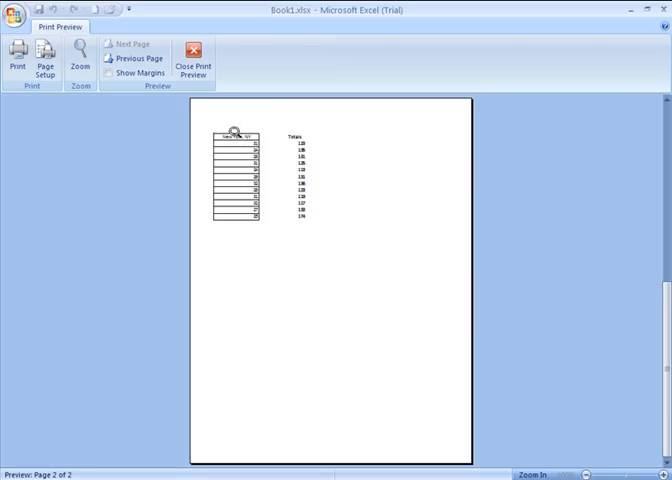
left_click(138, 58)
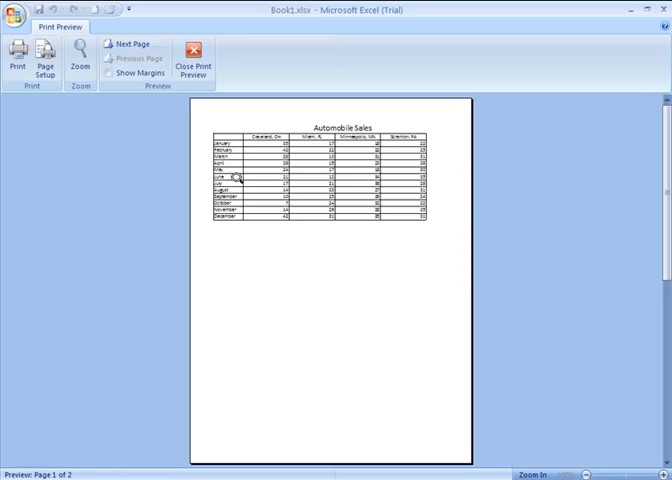
mouse_move(352, 321)
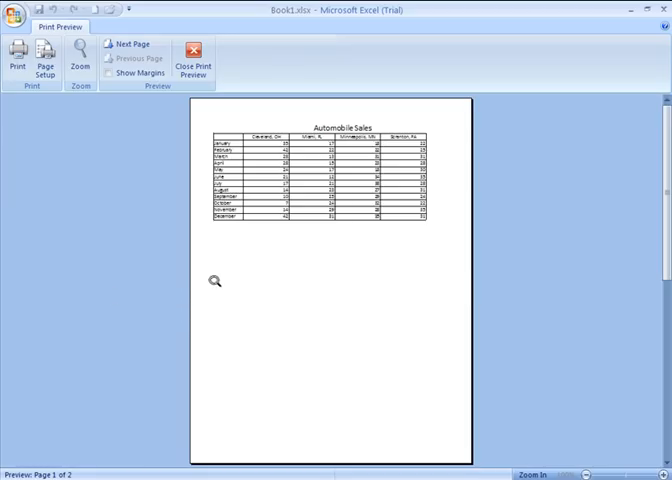
mouse_move(289, 242)
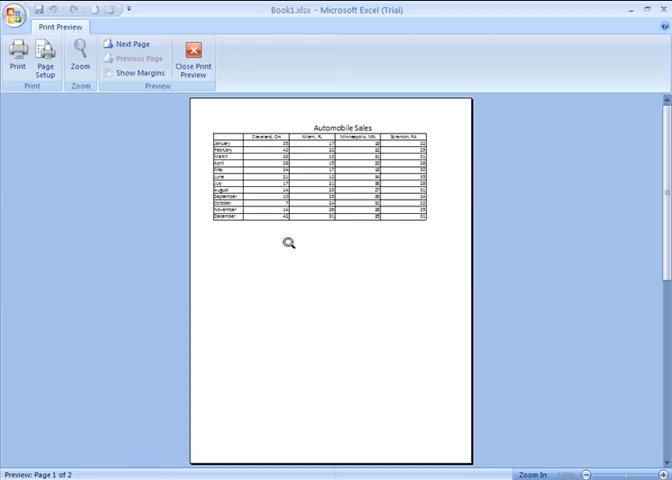
mouse_move(358, 274)
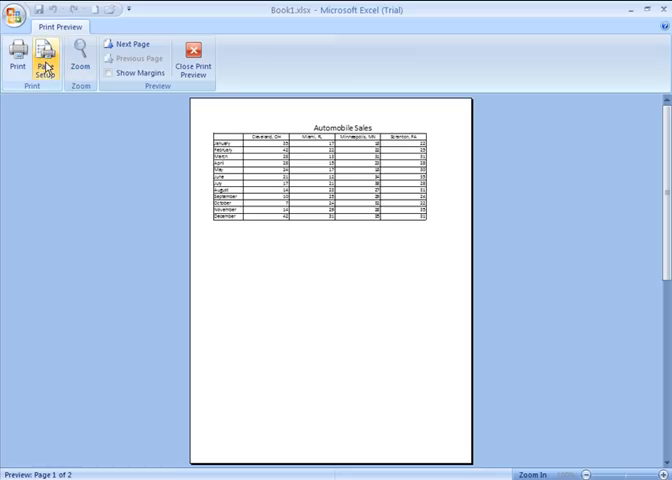
Step: Change the Automobile Sales page orientation to Landscape in Page Setup
left_click(45, 58)
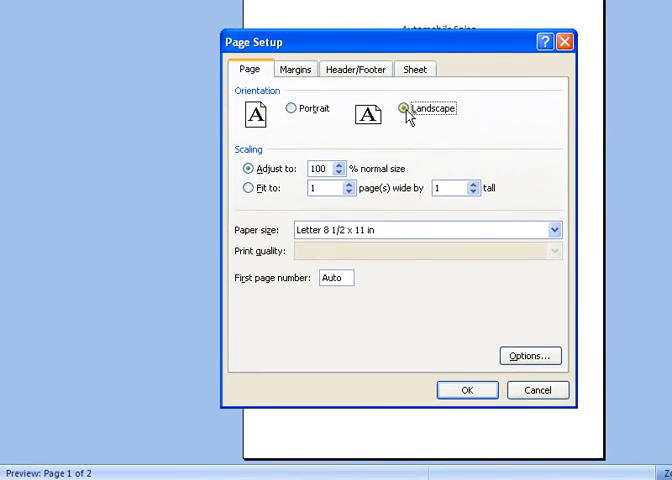
left_click(466, 390)
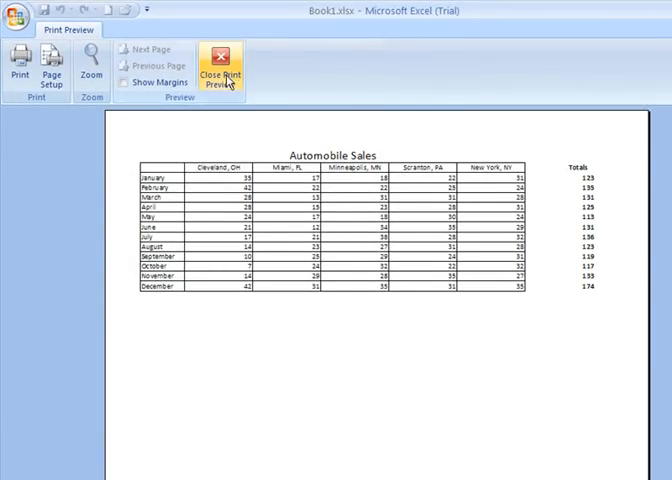
mouse_move(233, 113)
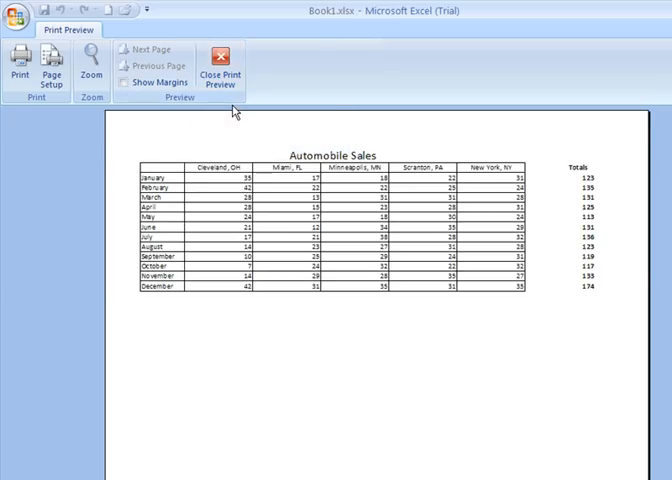
Step: Exit Print Preview back to the landscape Automobile Sales worksheet
left_click(221, 65)
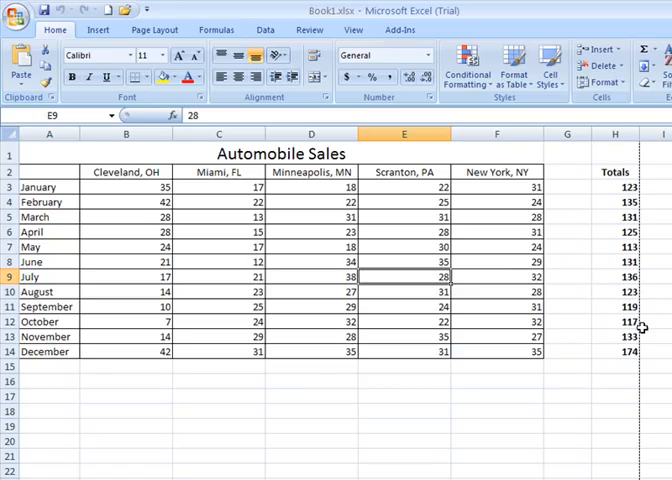
mouse_move(635, 403)
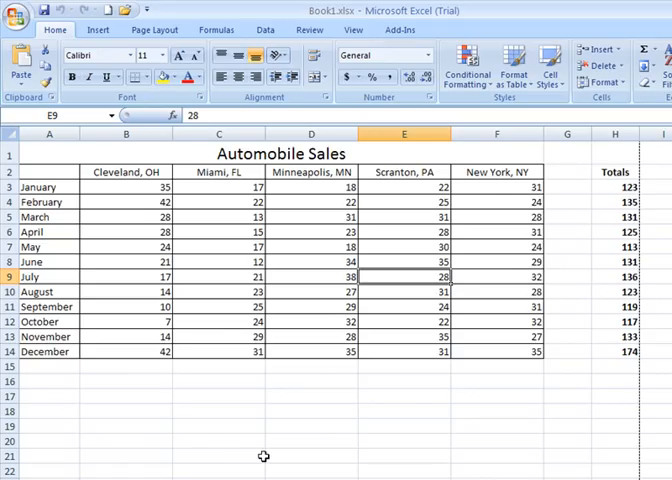
mouse_move(238, 235)
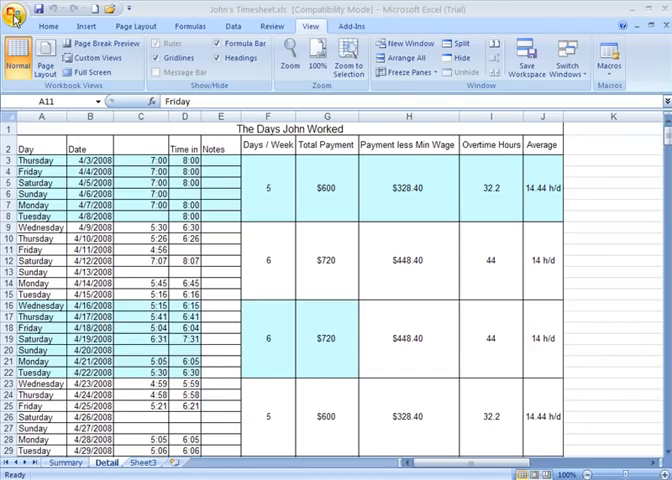
Step: Open Print Preview of John's Timesheet Detail sheet from the Office button's Print menu
left_click(12, 18)
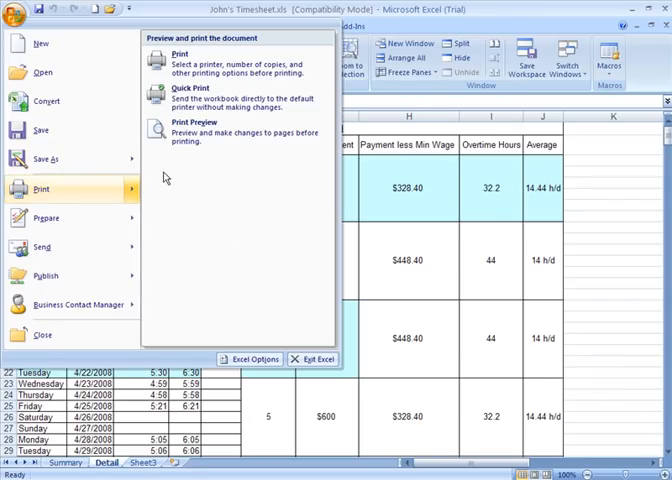
left_click(197, 126)
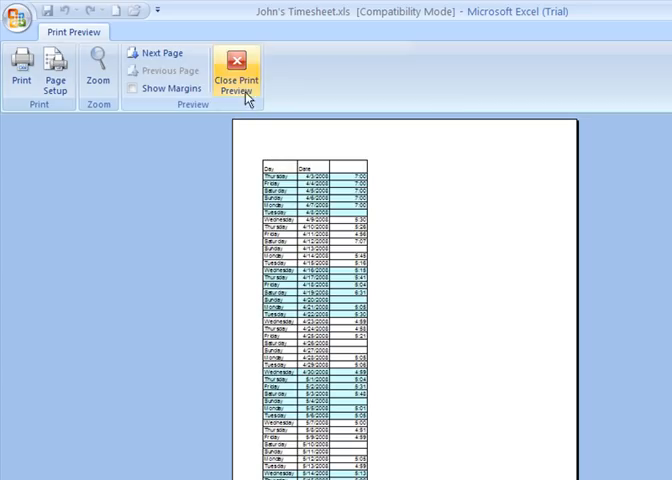
Step: Exit Print Preview back to John's Timesheet Detail sheet
left_click(237, 82)
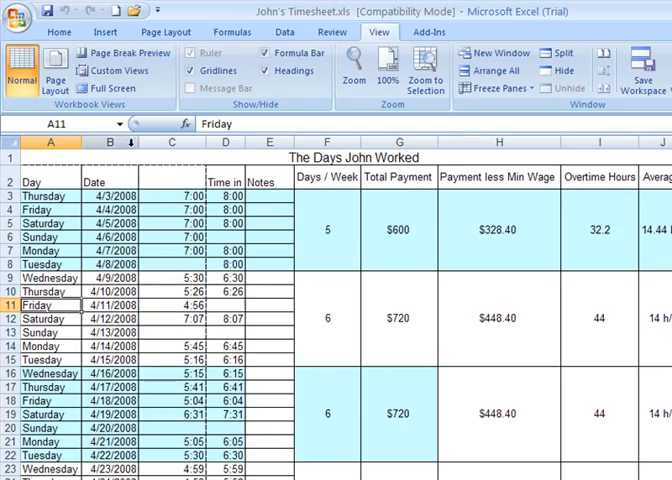
mouse_move(378, 32)
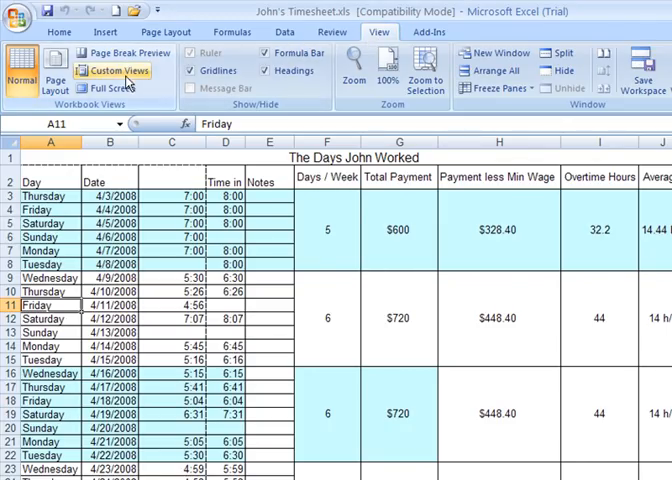
mouse_move(125, 52)
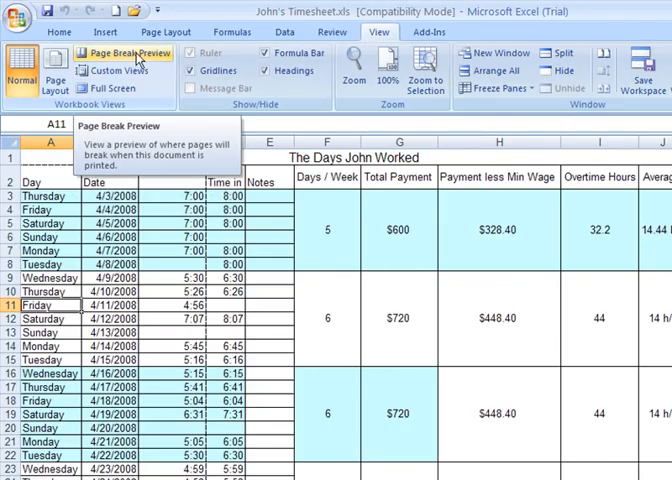
Step: Switch the Detail sheet to Page Break Preview and dismiss its welcome message
left_click(122, 53)
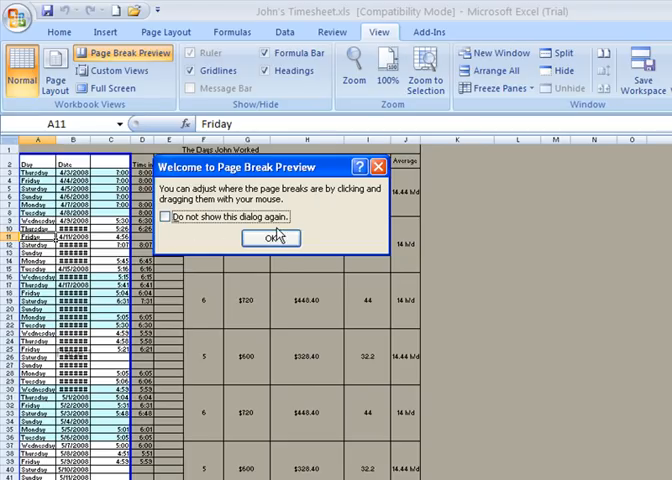
left_click(273, 238)
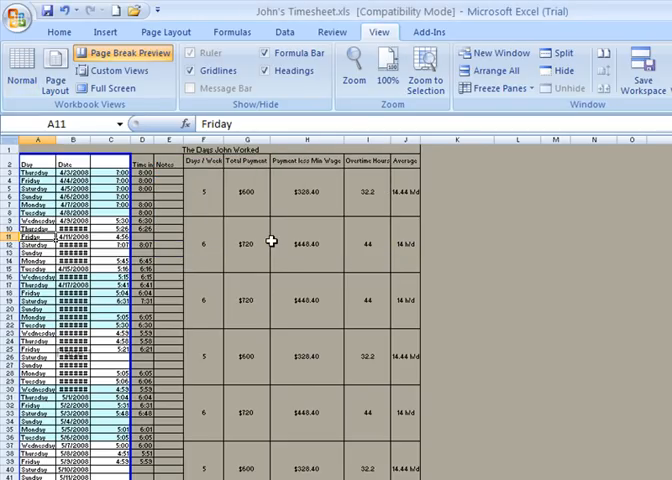
mouse_move(105, 289)
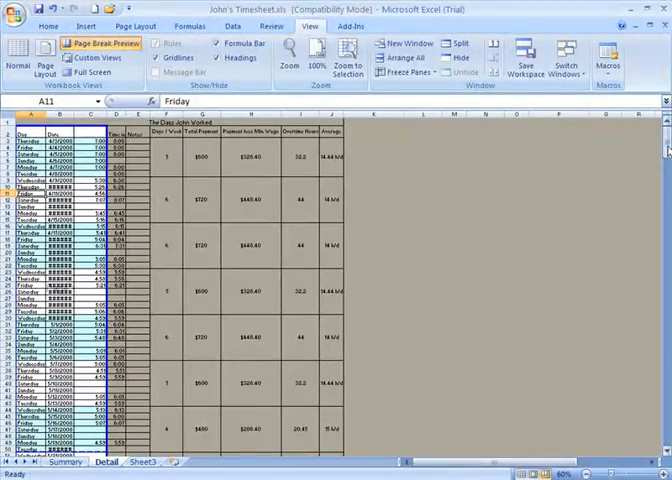
scroll("down", 3)
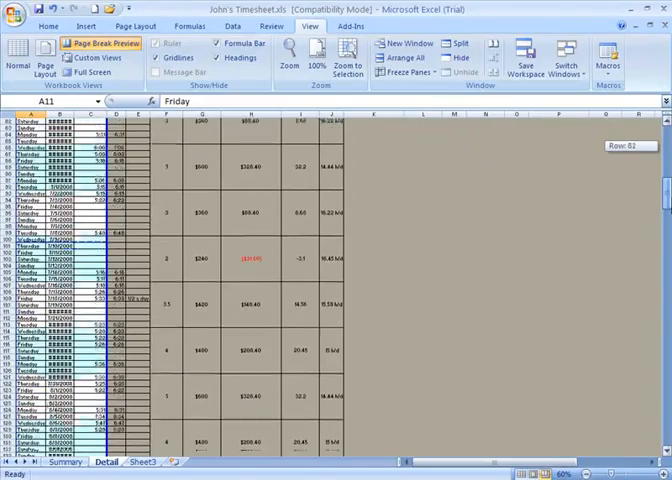
scroll("down", 3)
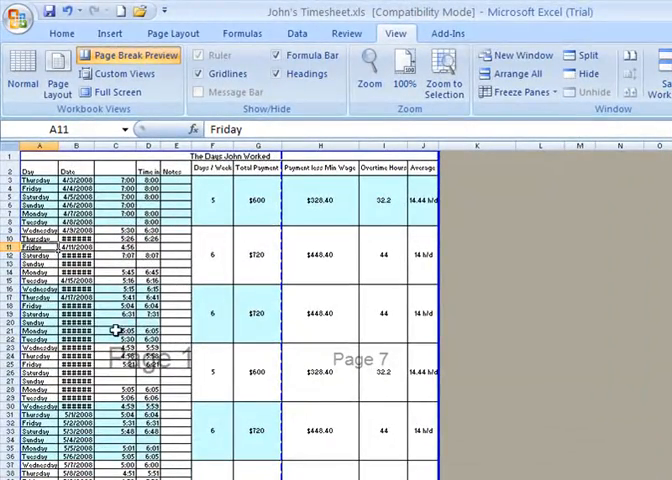
mouse_move(108, 367)
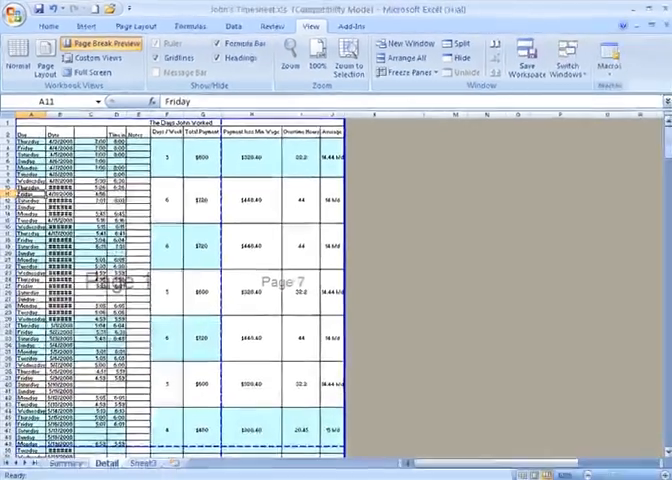
Step: Scroll down through Page Break Preview past later pages such as Page 4 and Page 10
scroll("down", 3)
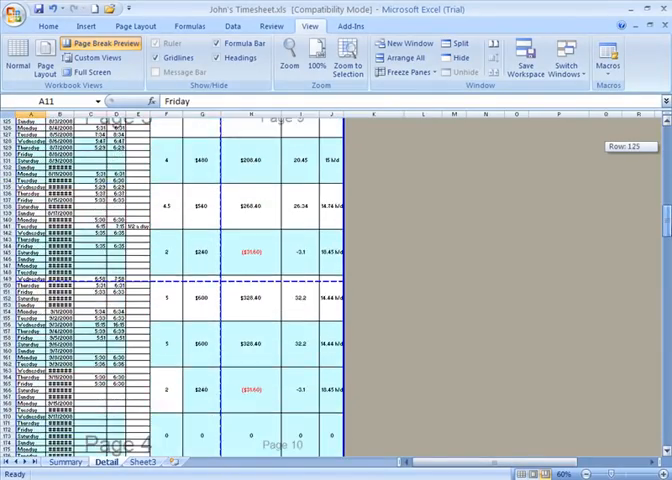
scroll("down", 3)
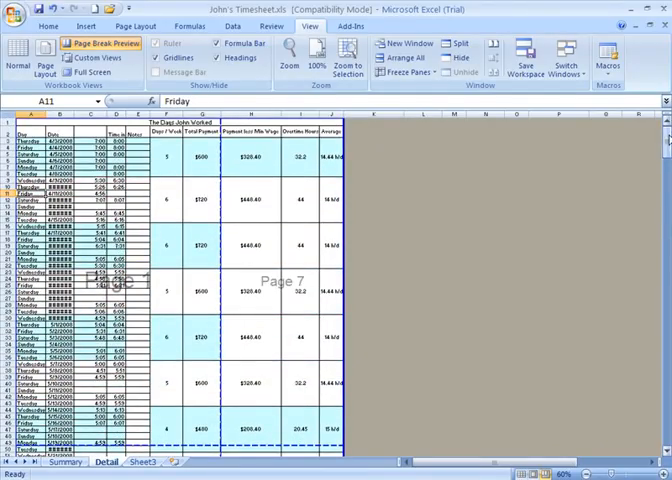
scroll("down", 3)
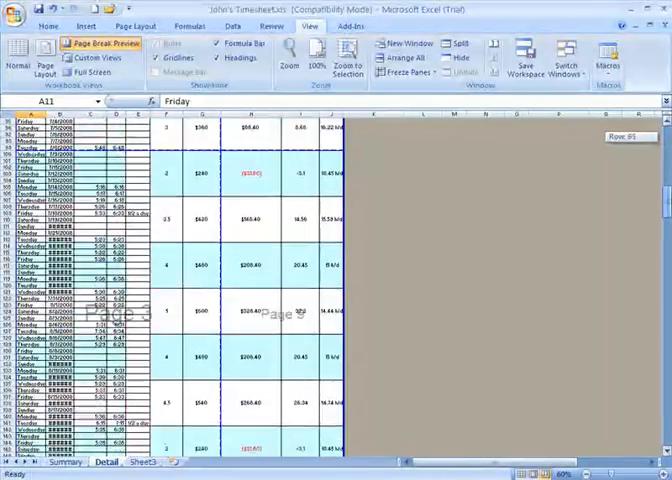
scroll("down", 3)
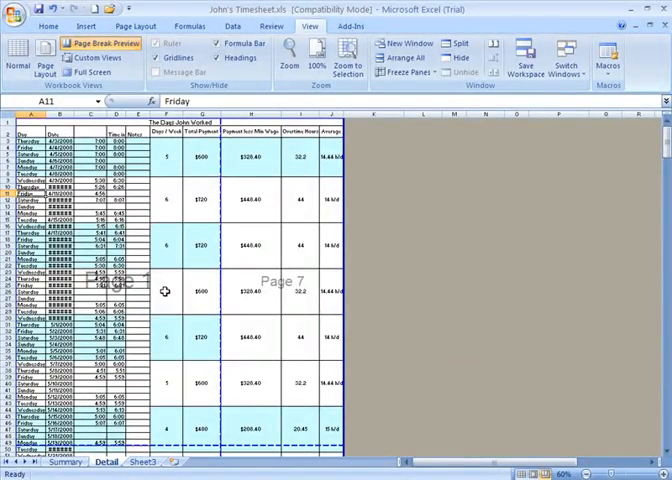
mouse_move(224, 250)
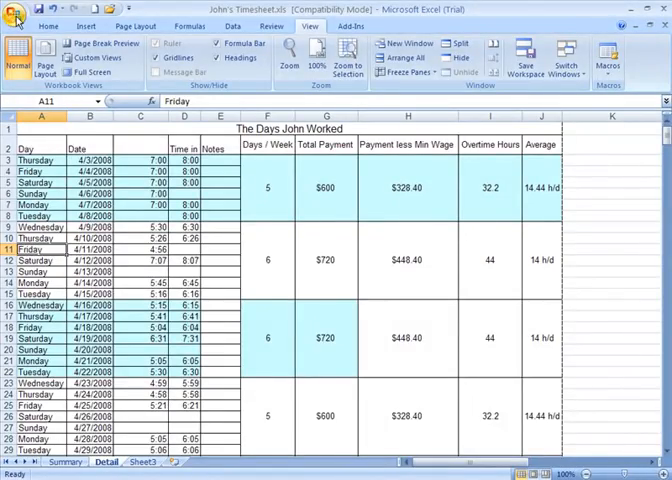
Step: Open Print Preview of the five-page timesheet, zoom in, and go to page 2
left_click(16, 18)
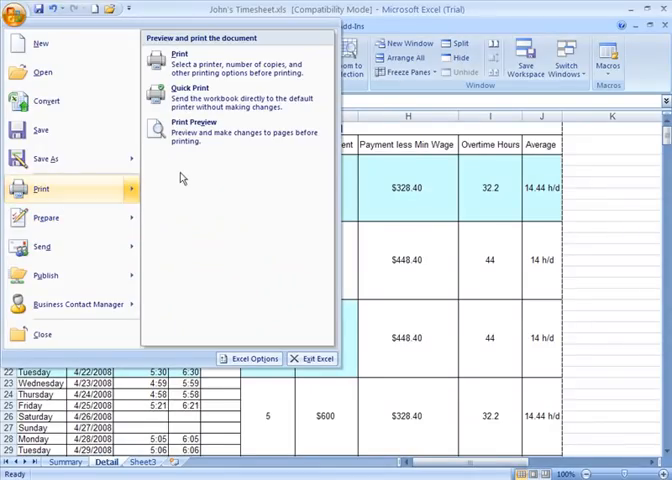
left_click(189, 130)
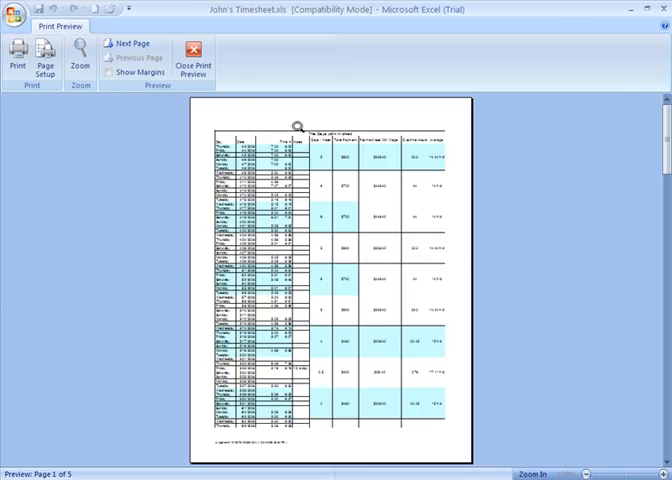
left_click(79, 57)
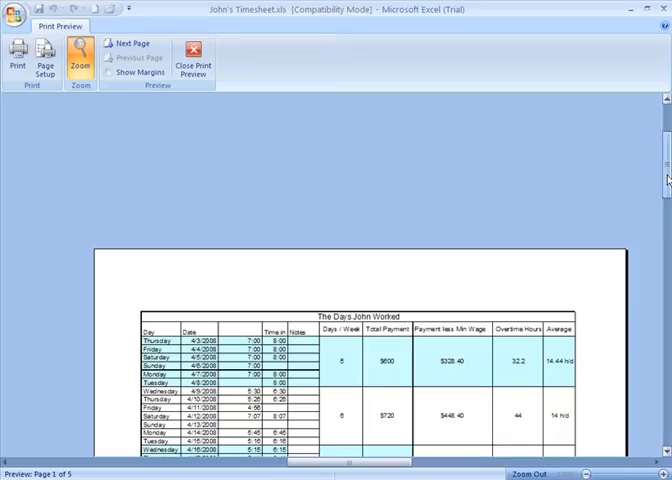
left_click(130, 44)
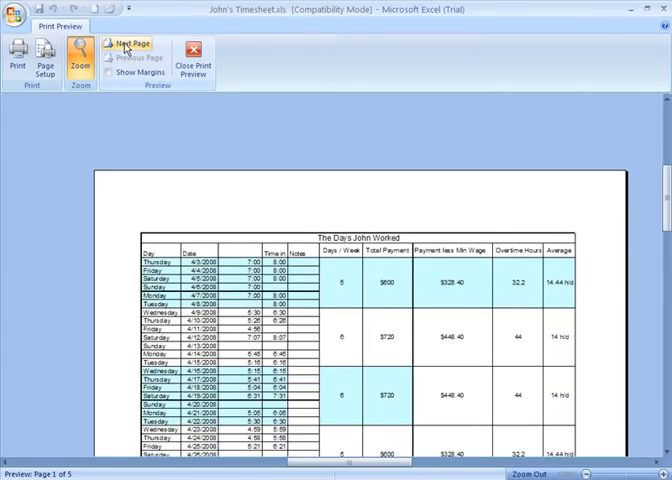
left_click(135, 42)
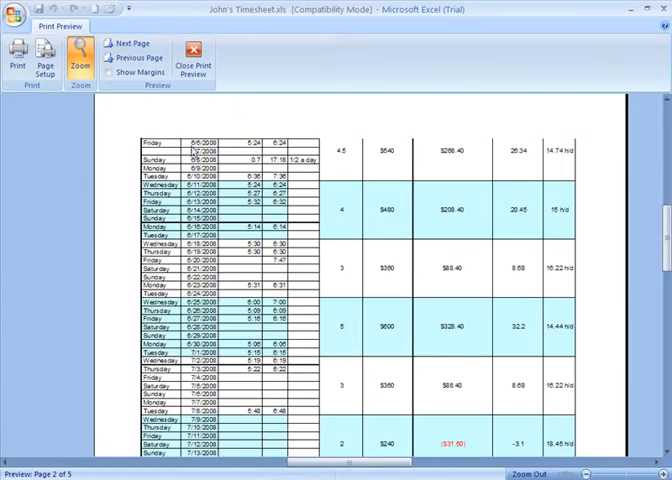
mouse_move(224, 135)
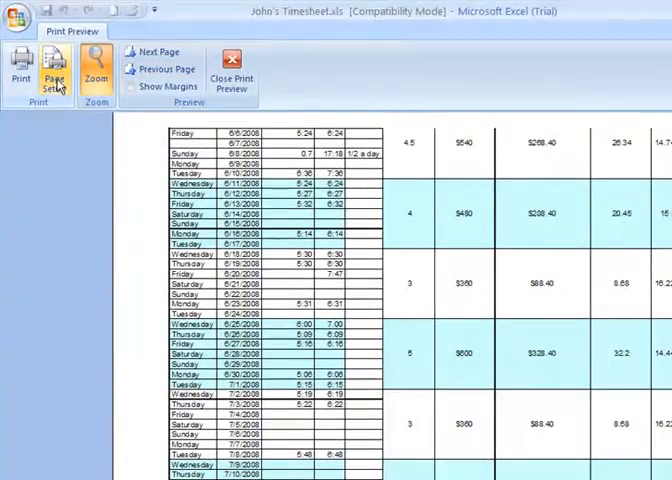
mouse_move(54, 73)
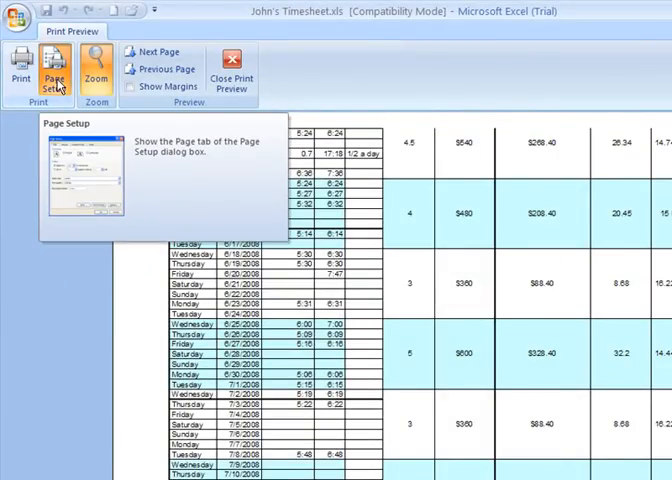
Step: Review the print-titles options on Page Setup's Sheet tab, then bring up Page Layout commands
left_click(52, 66)
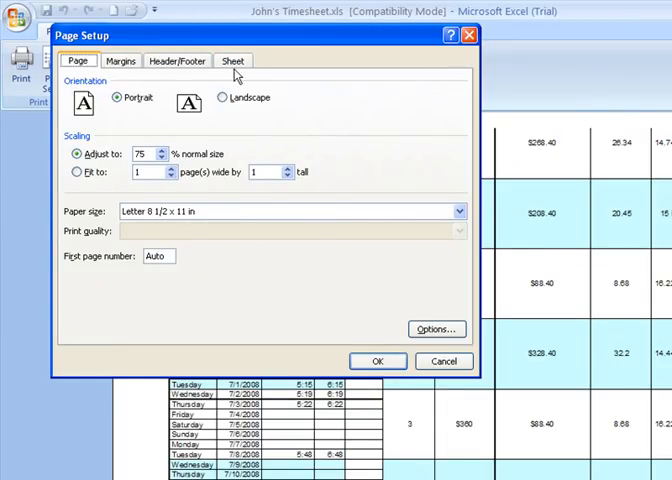
left_click(233, 60)
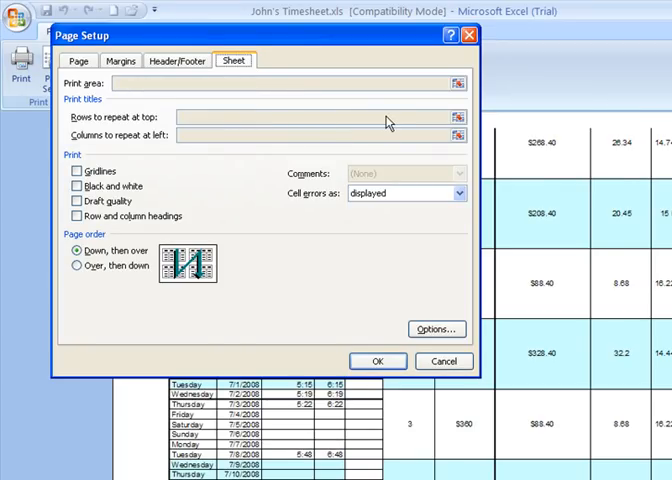
mouse_move(230, 120)
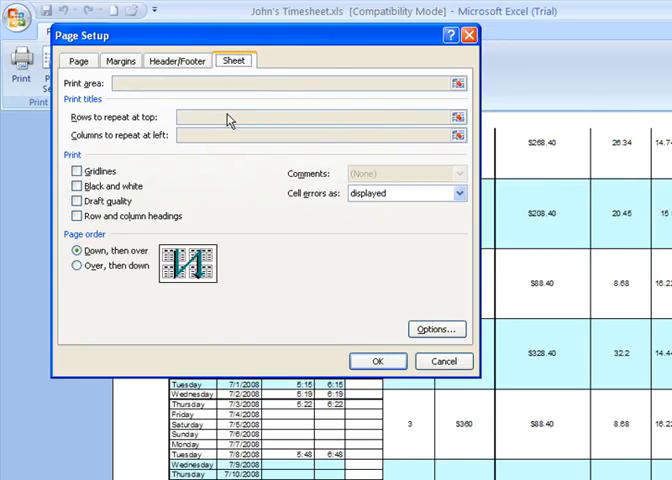
mouse_move(135, 41)
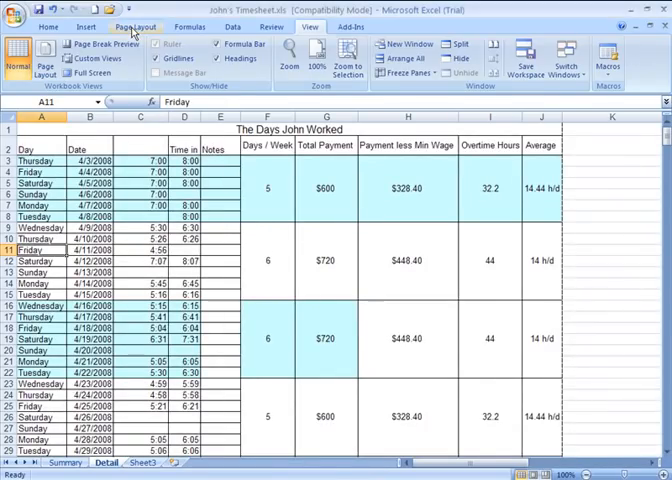
left_click(135, 27)
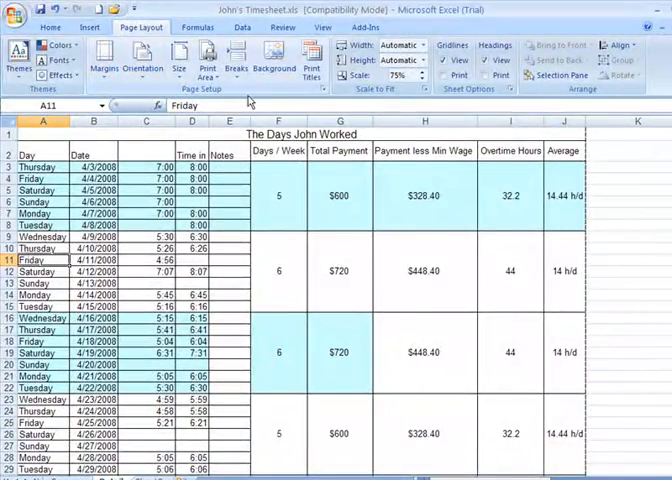
mouse_move(311, 58)
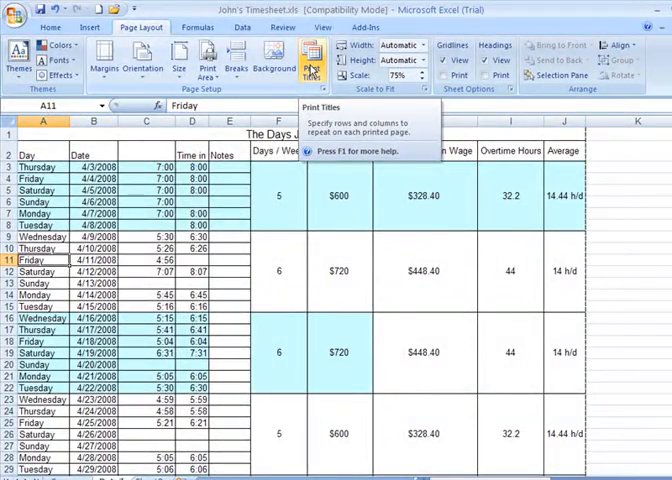
Step: Set Print Titles 'Rows to repeat at top' to row 2 ($2:$2) and confirm
left_click(312, 58)
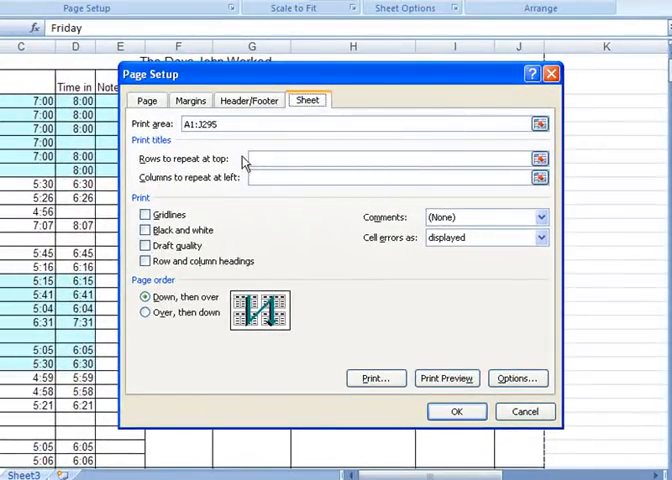
mouse_move(147, 181)
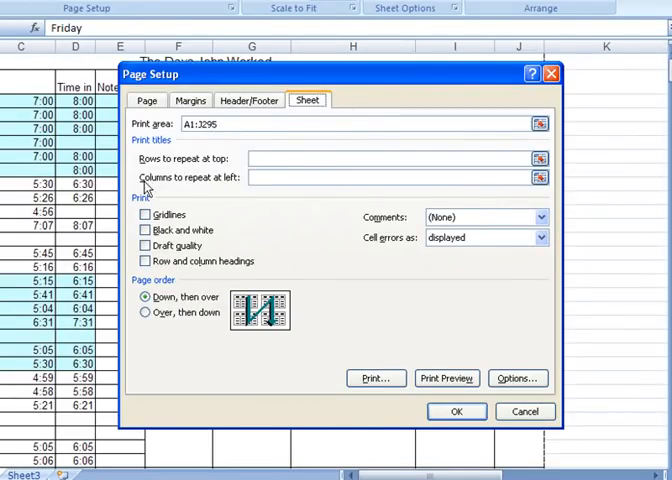
mouse_move(178, 168)
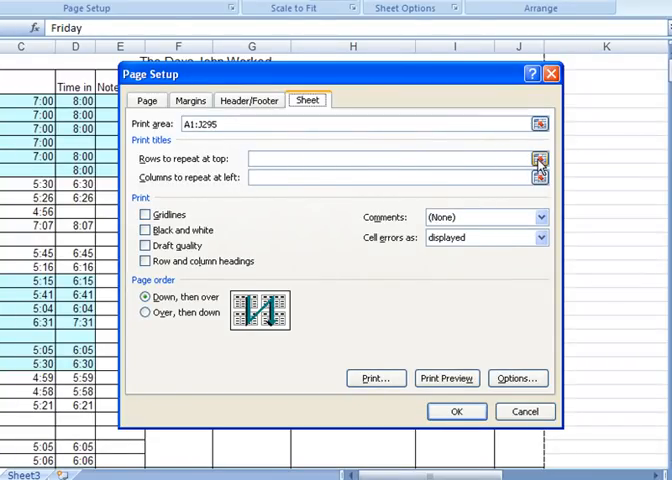
left_click(539, 160)
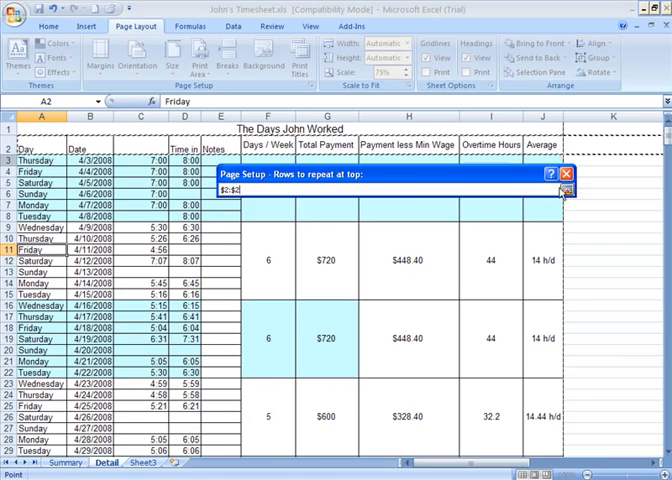
left_click(566, 191)
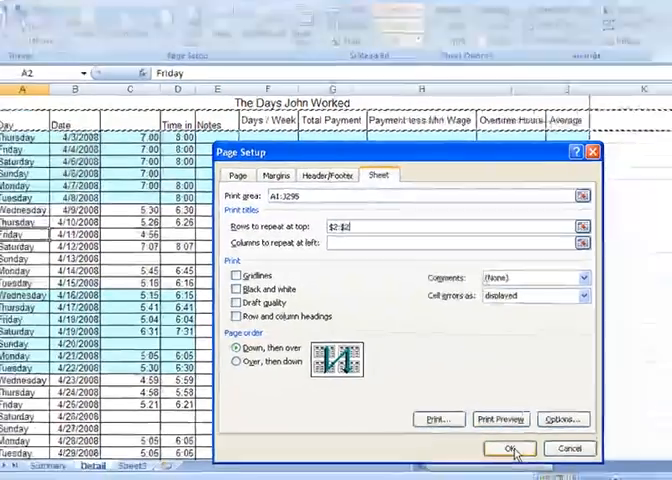
left_click(509, 448)
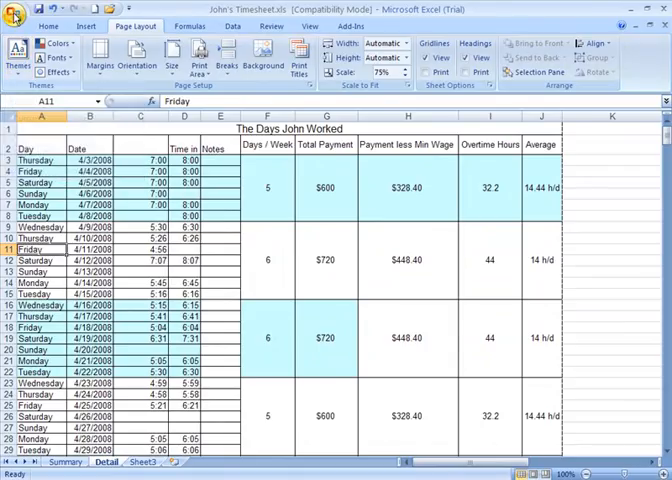
left_click(16, 16)
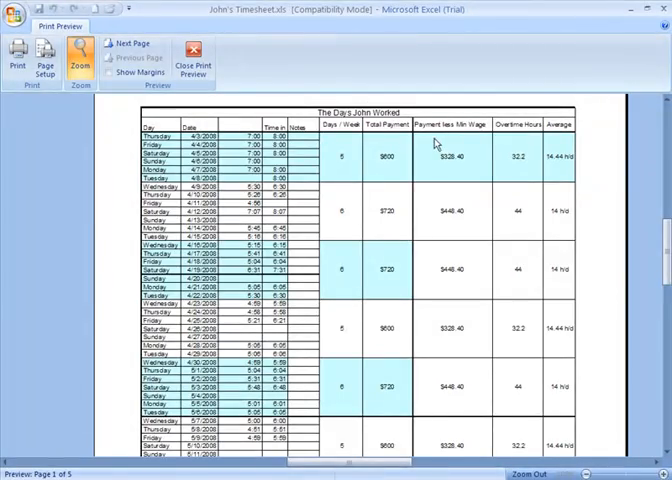
left_click(131, 43)
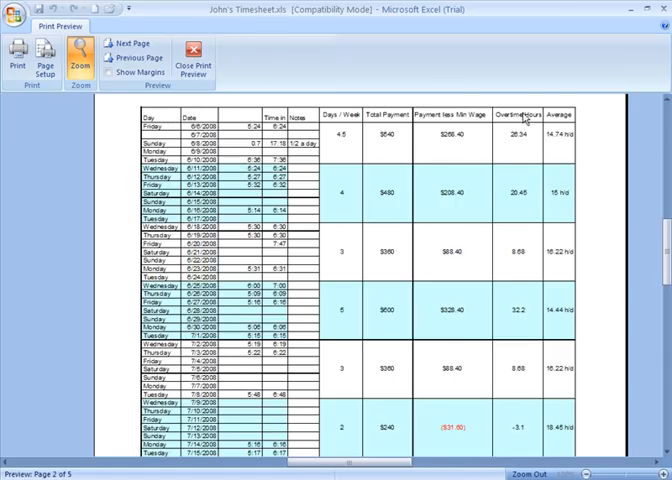
left_click(127, 43)
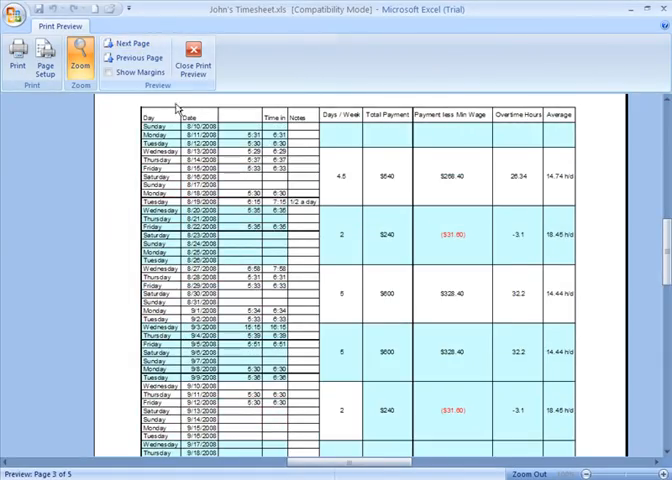
left_click(131, 43)
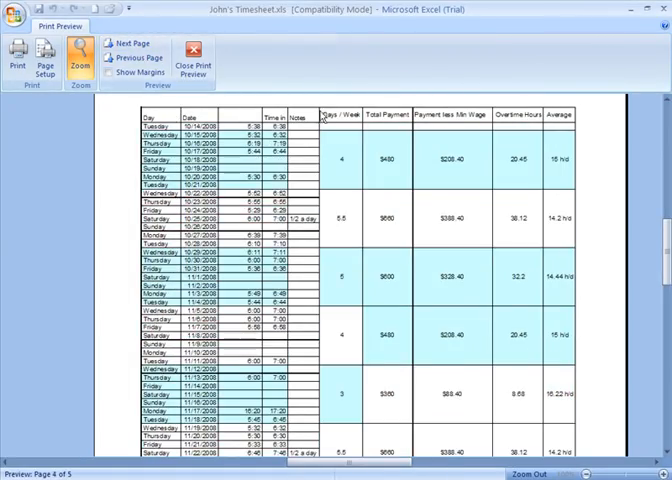
left_click(130, 43)
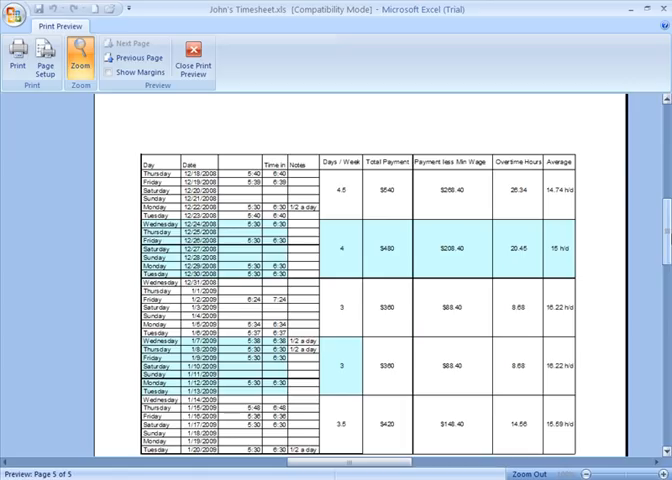
left_click(193, 57)
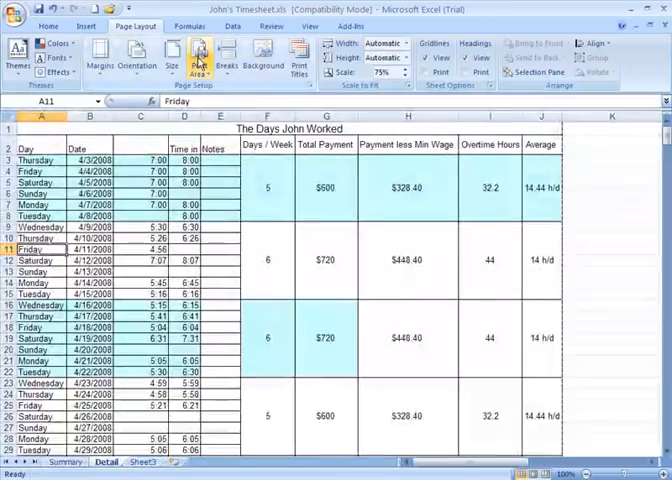